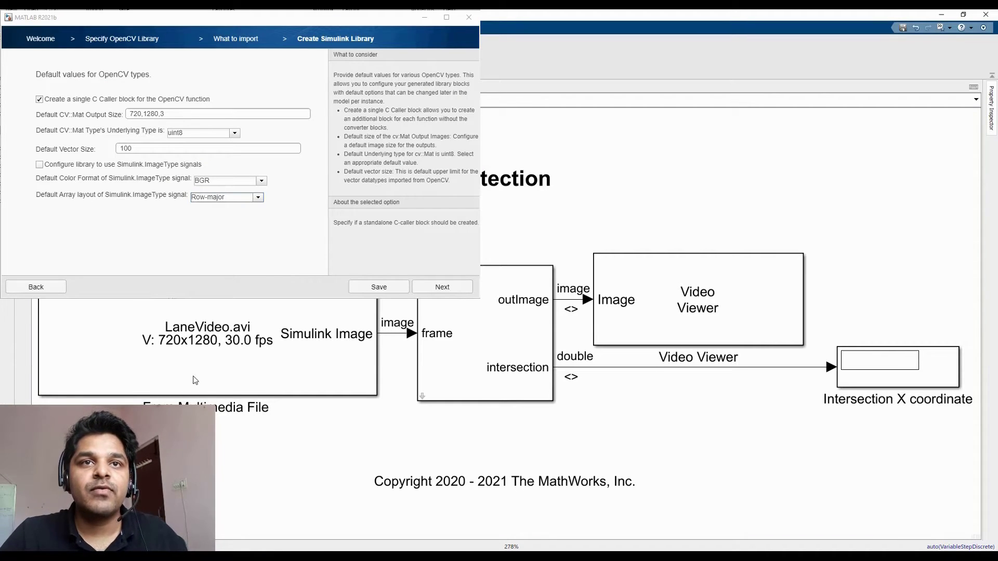
# Open the referenced LaneDetectionAlgo model, inspect its lane detection subsystem, and select LaneVideo.avi.
pyautogui.click(207, 334)
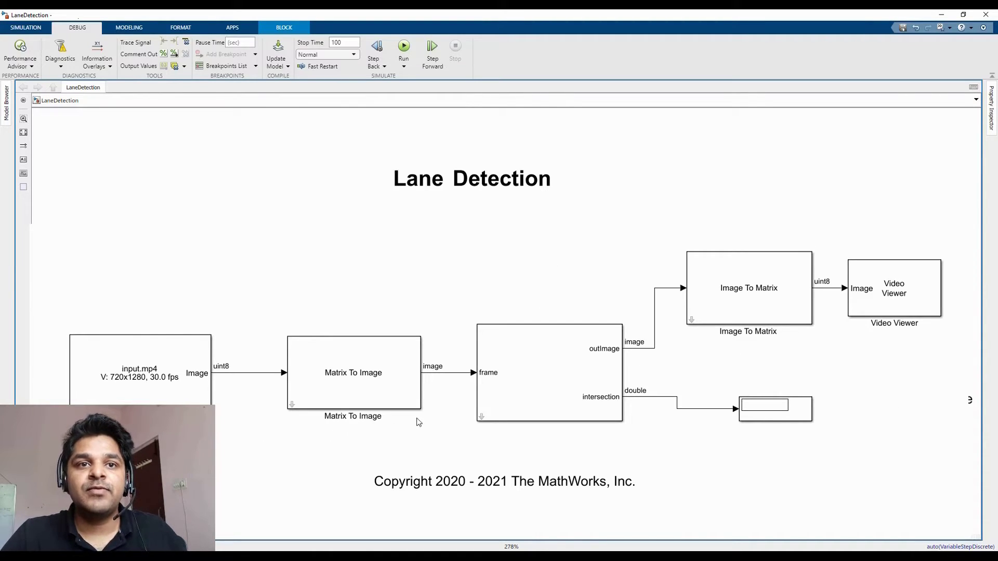
pyautogui.click(754, 303)
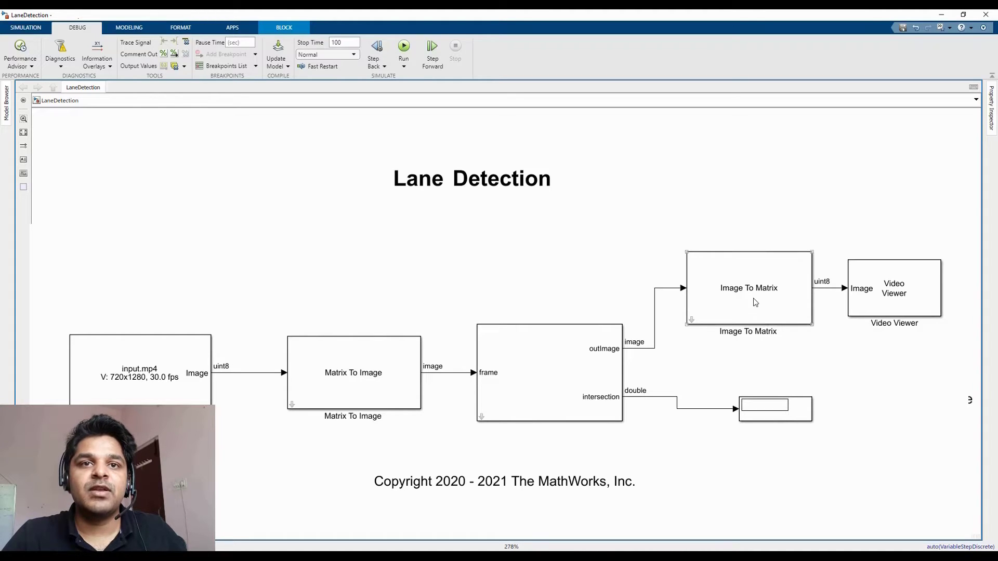
pyautogui.click(352, 372)
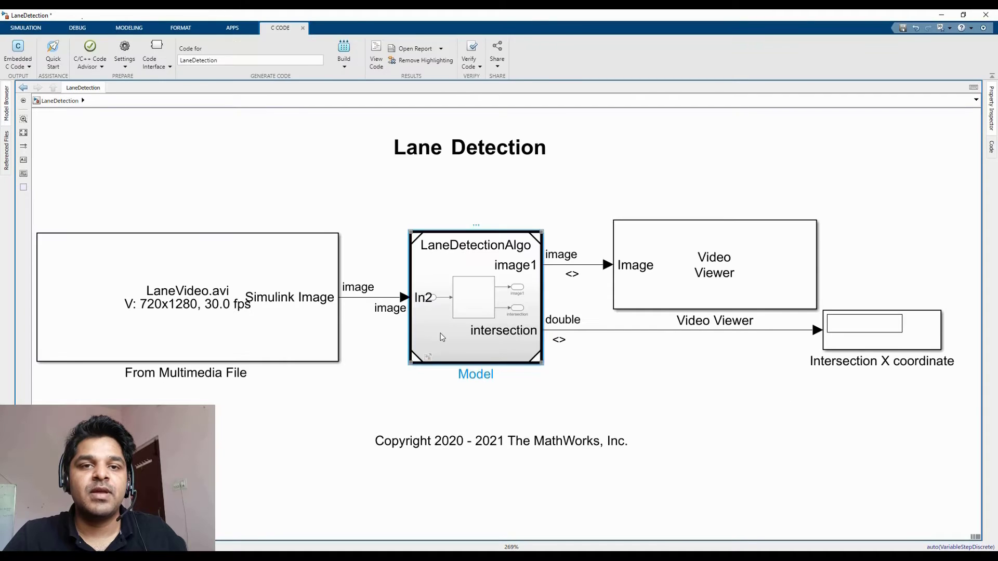
pyautogui.doubleClick(475, 297)
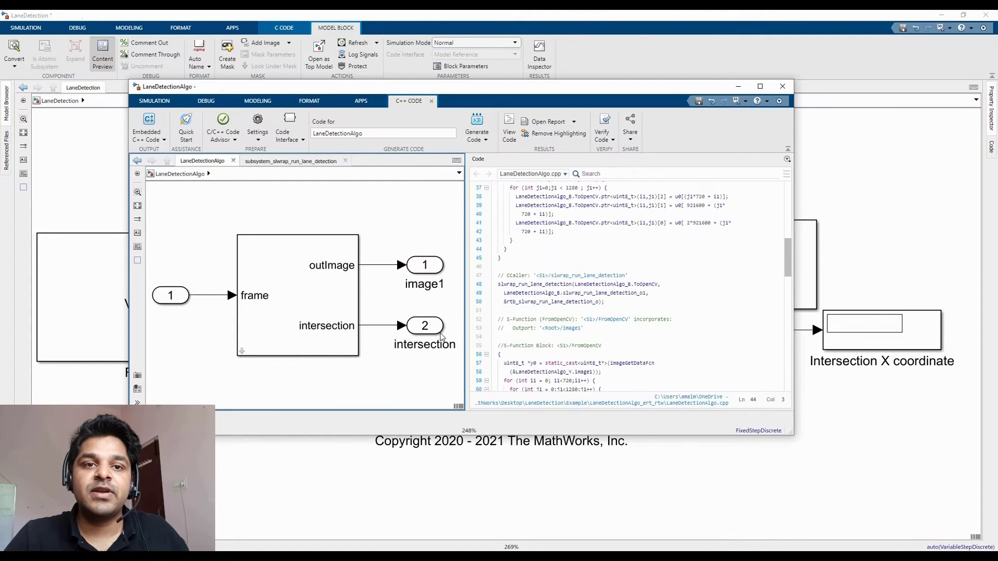
pyautogui.click(534, 206)
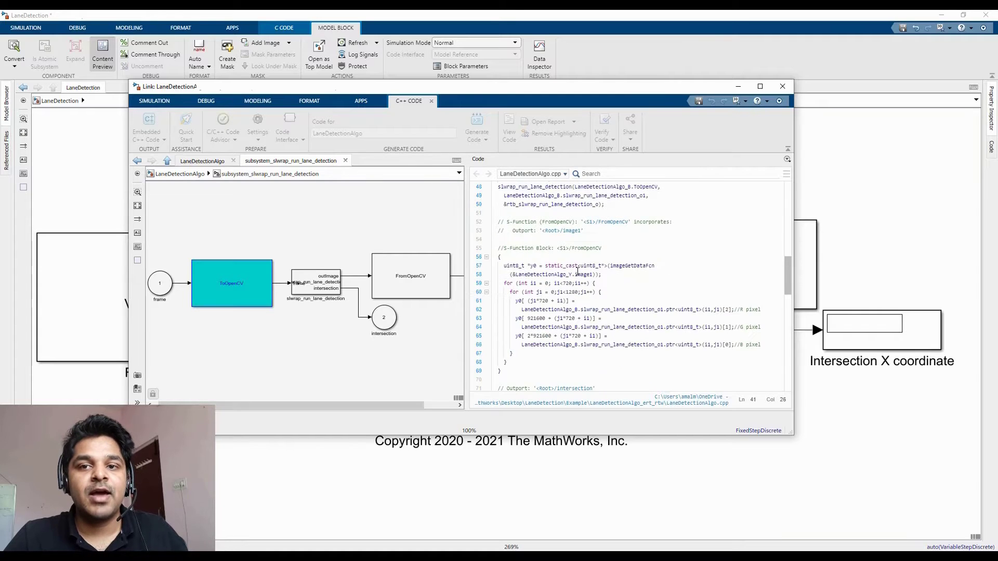
pyautogui.click(782, 85)
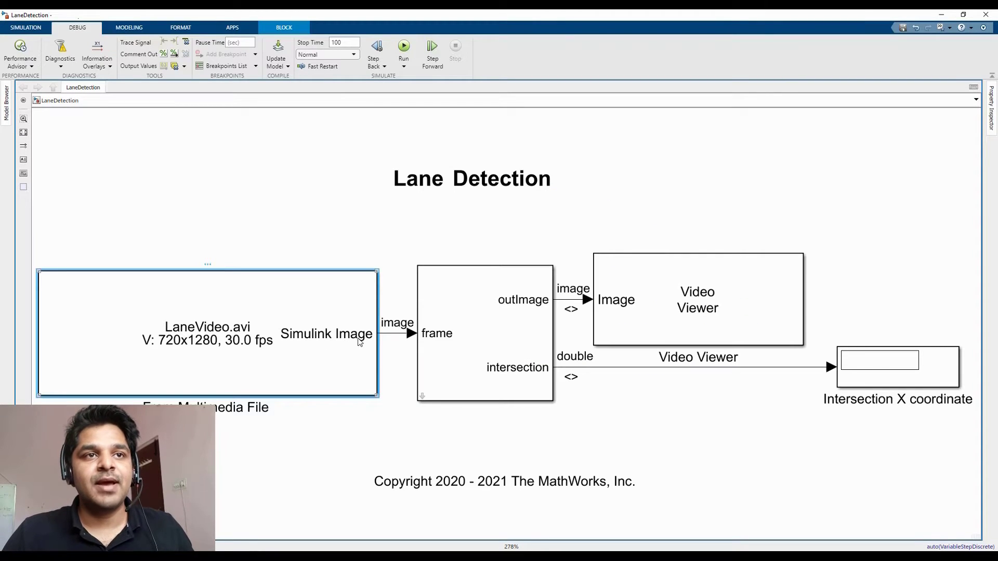
pyautogui.moveTo(212, 351)
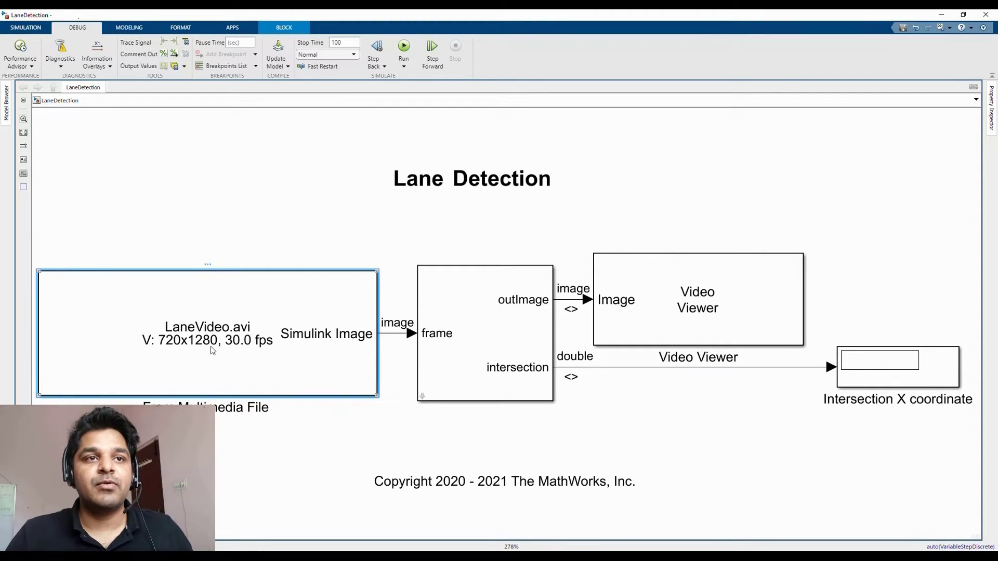
pyautogui.moveTo(368, 349)
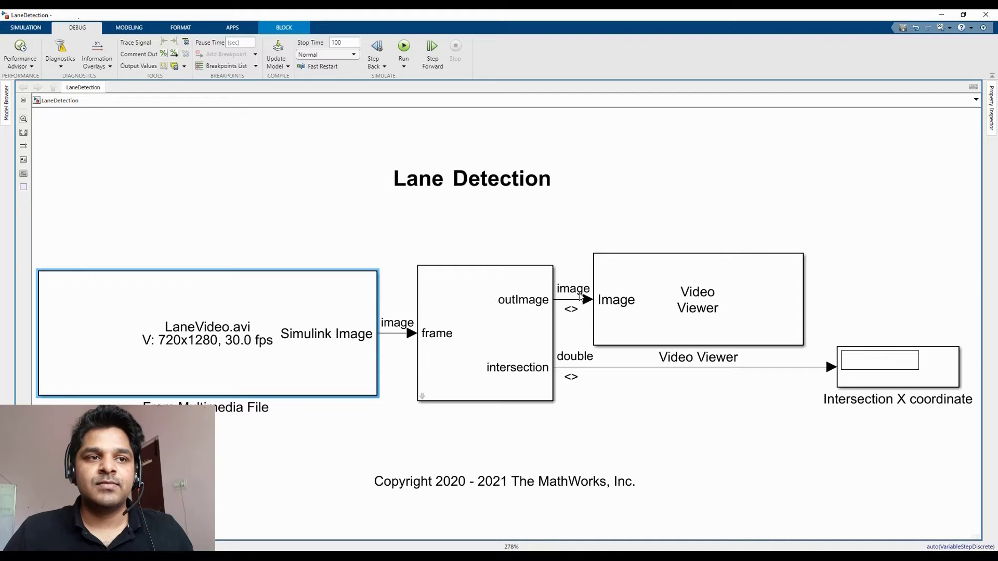
pyautogui.moveTo(652, 394)
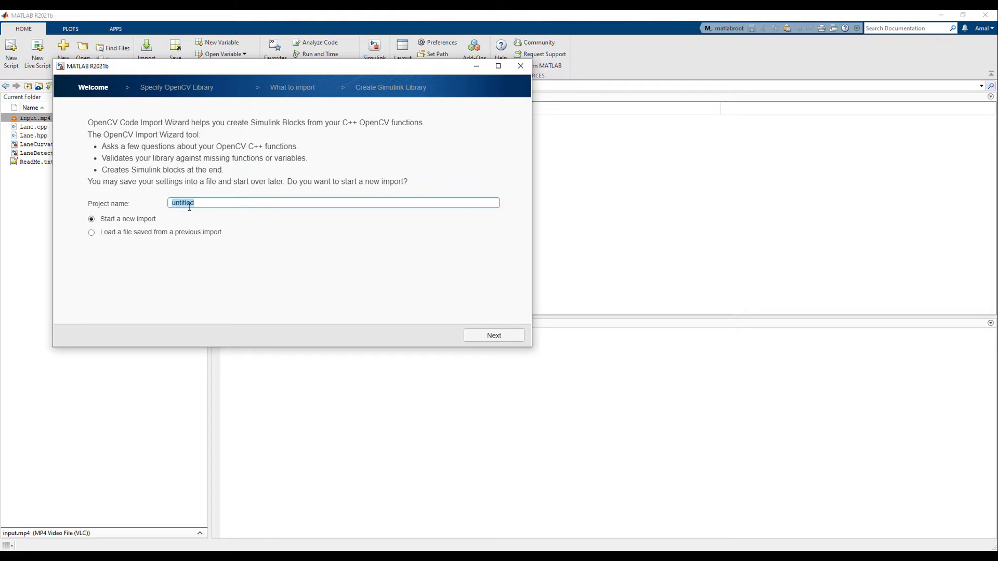
# Name the import project Demo, import run_lane_detection, and reach Create Simulink Library.
pyautogui.write('Demo')
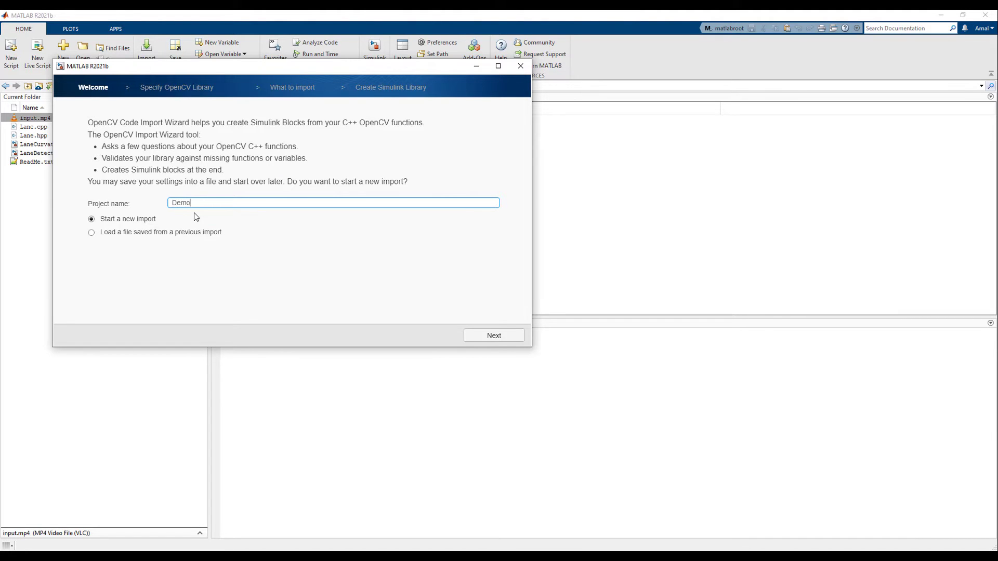
pyautogui.click(493, 335)
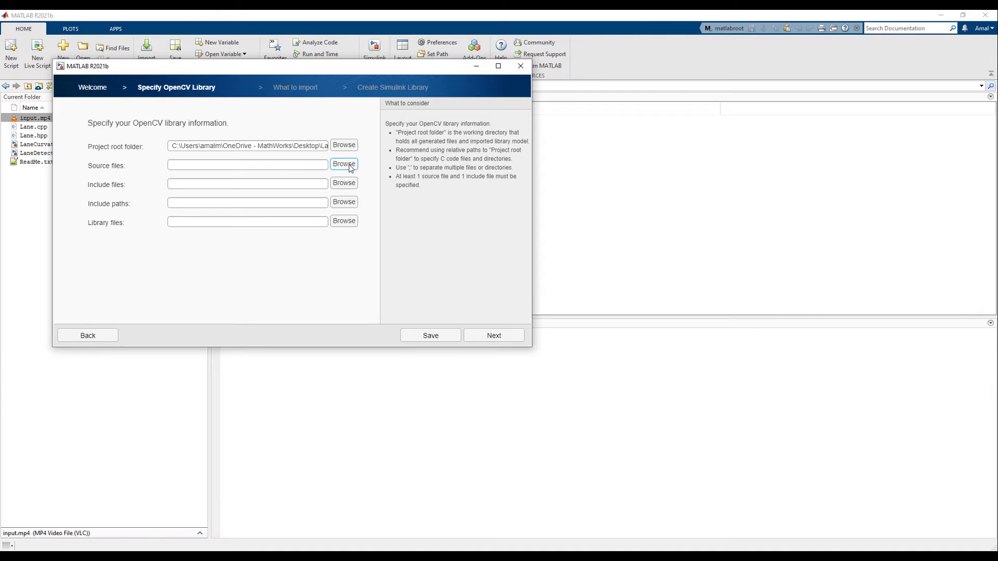
pyautogui.click(494, 335)
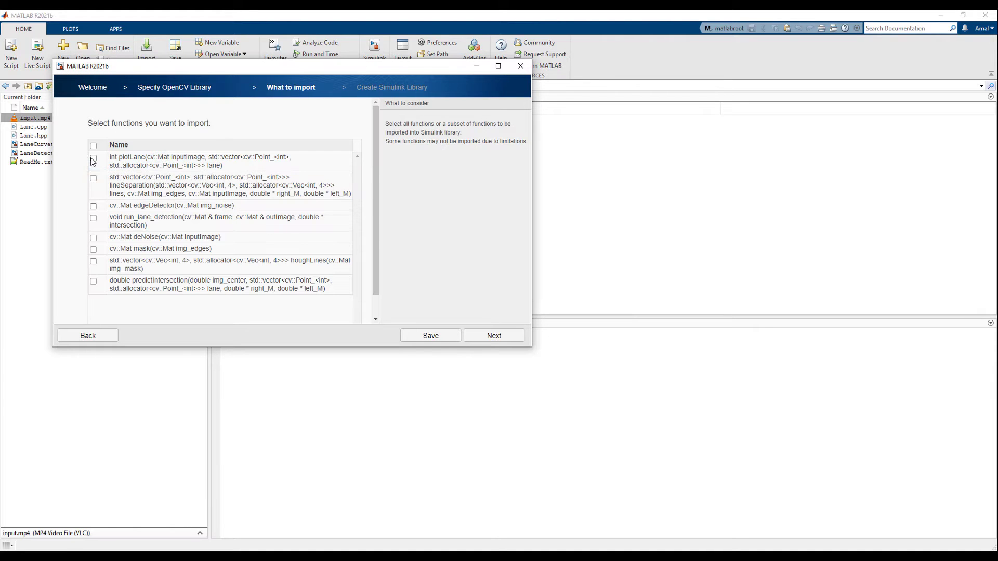
pyautogui.click(494, 335)
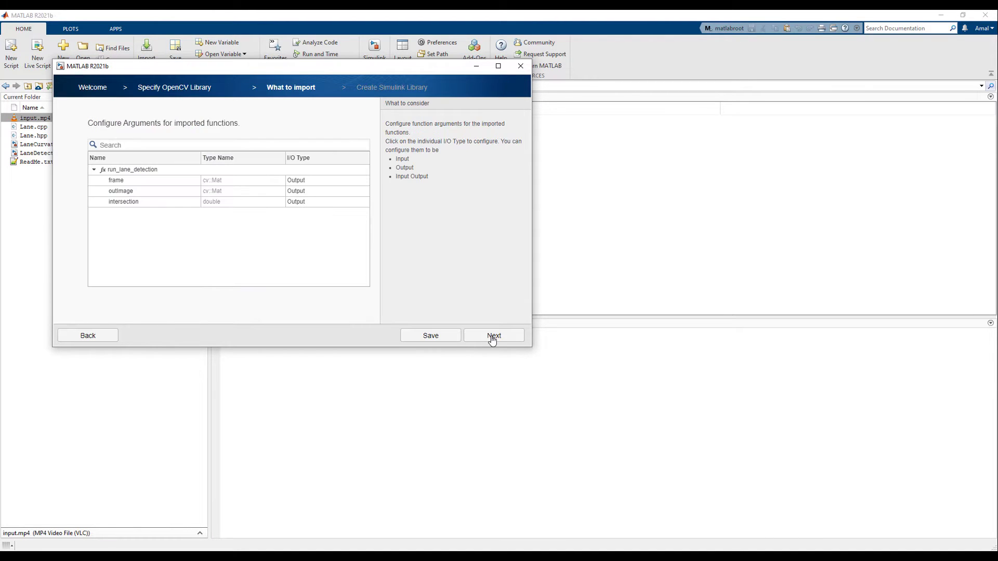
pyautogui.click(325, 180)
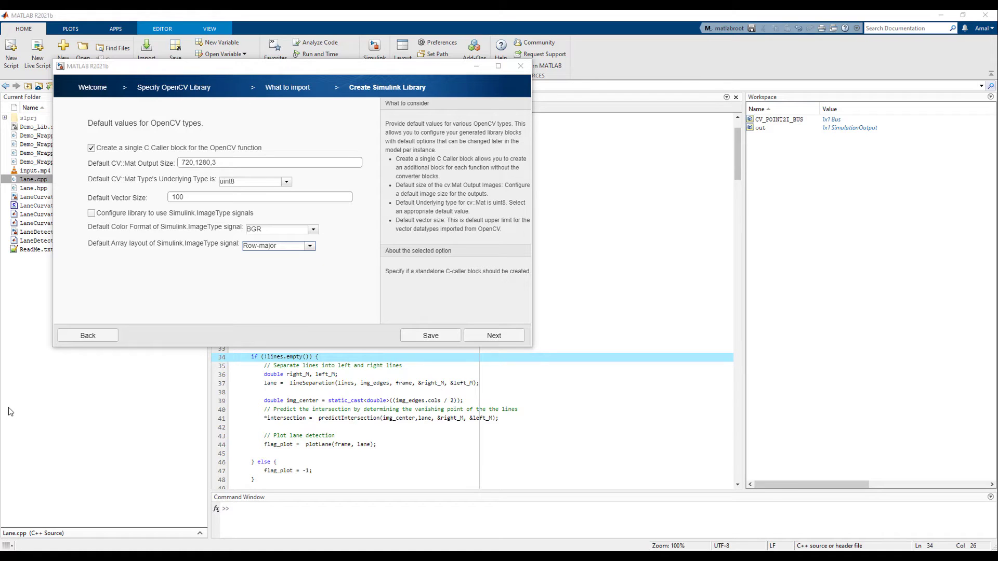
# Enable Simulink.ImageType signals for the library, keeping BGR as the default color format.
pyautogui.click(91, 213)
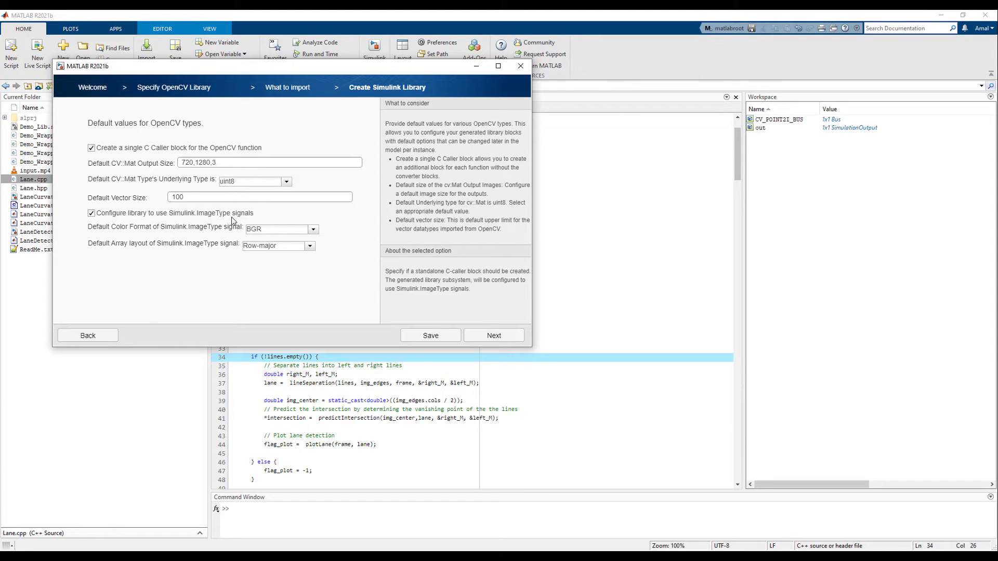
pyautogui.moveTo(318, 234)
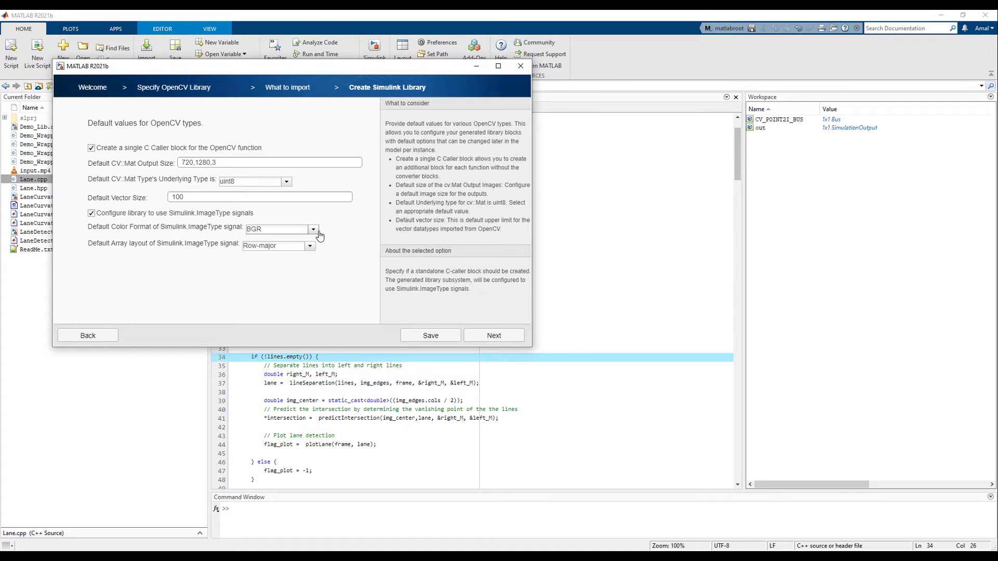
pyautogui.click(311, 230)
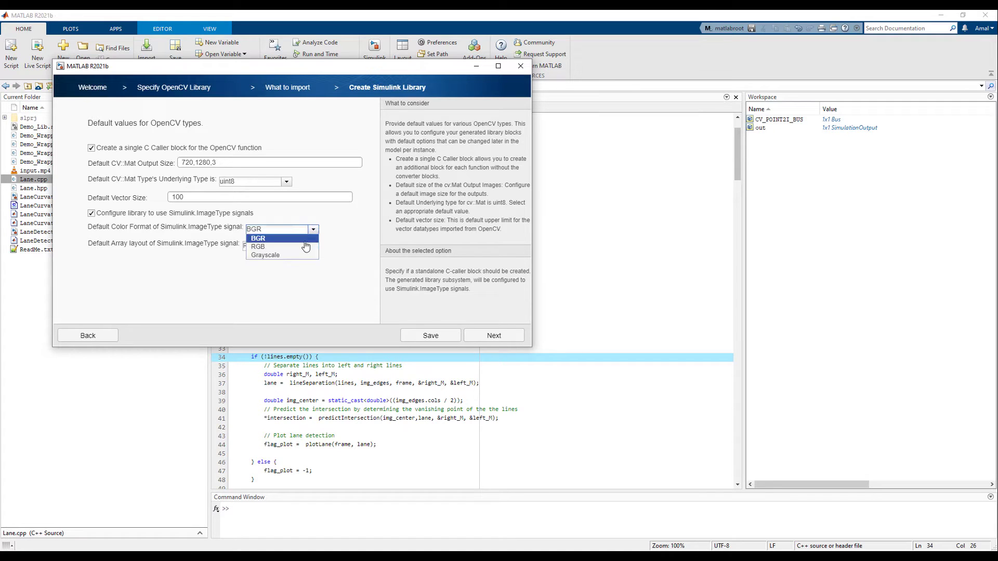
pyautogui.click(257, 246)
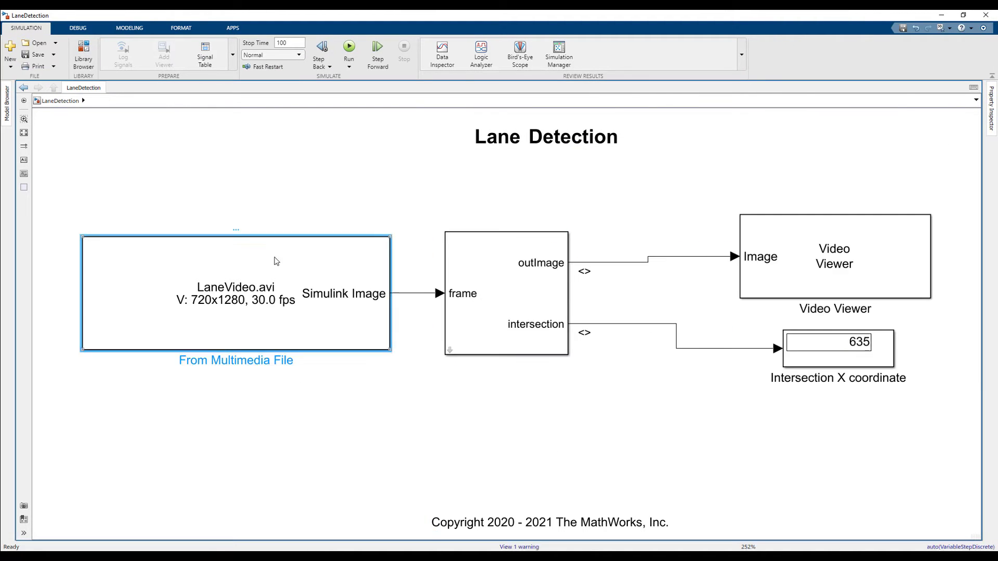
pyautogui.doubleClick(236, 293)
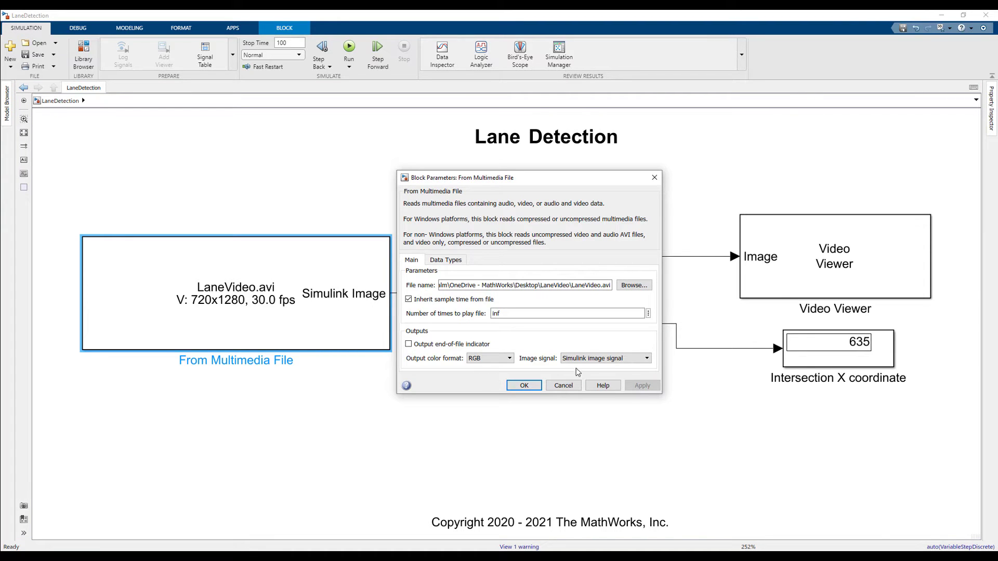
pyautogui.click(605, 358)
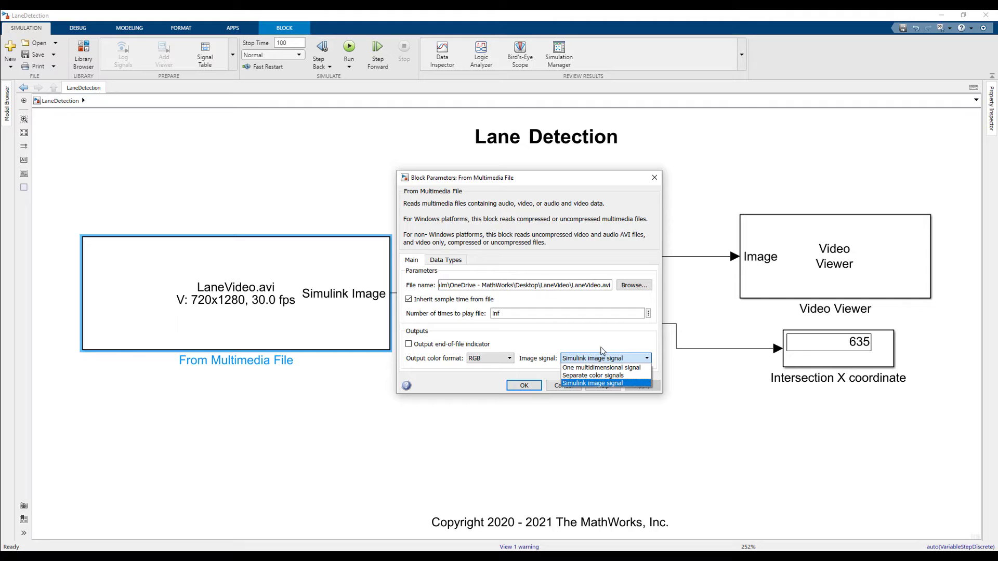
pyautogui.click(603, 383)
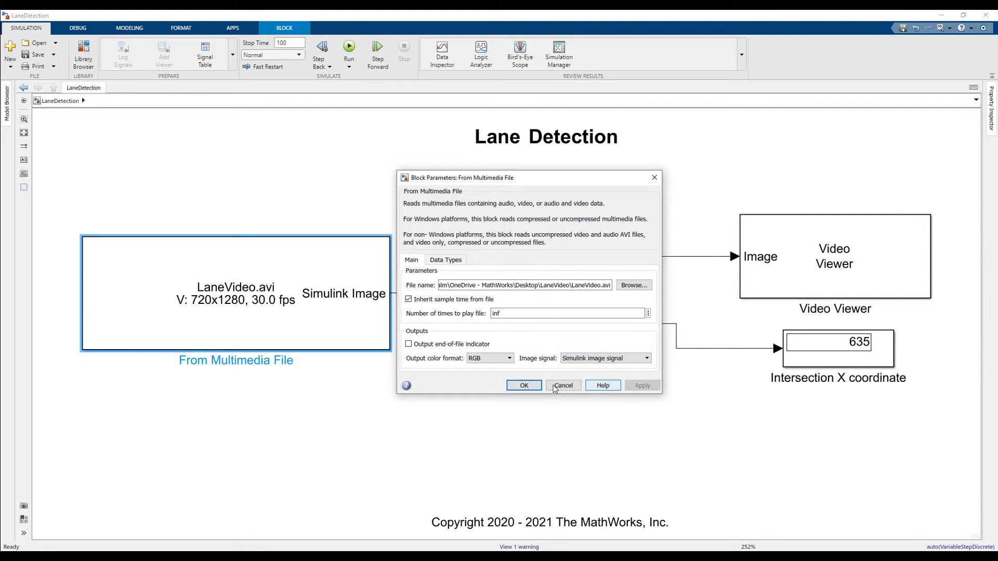
pyautogui.click(563, 385)
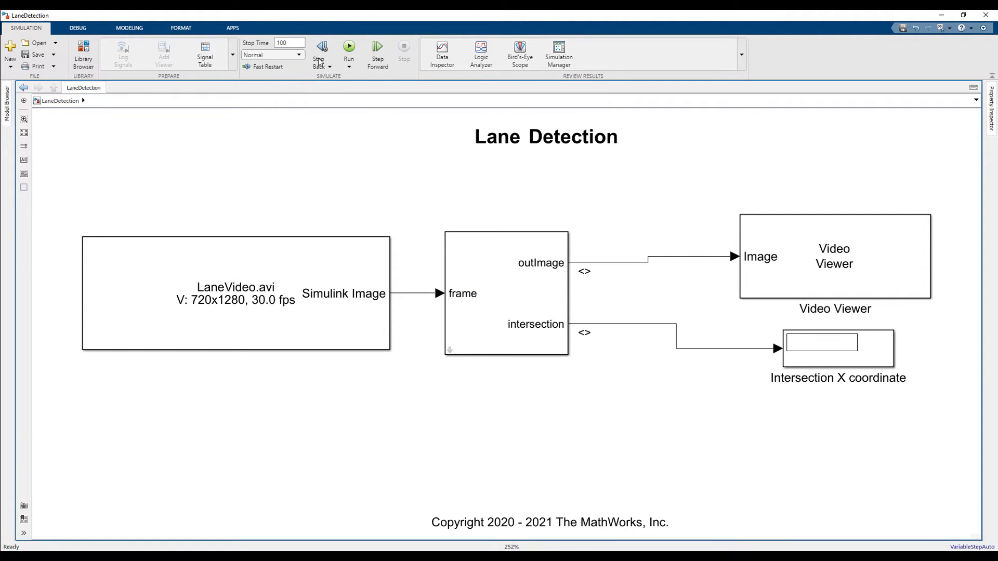
# Run the LaneDetection simulation showing detected lanes and intersection 636, then close the model.
pyautogui.click(348, 46)
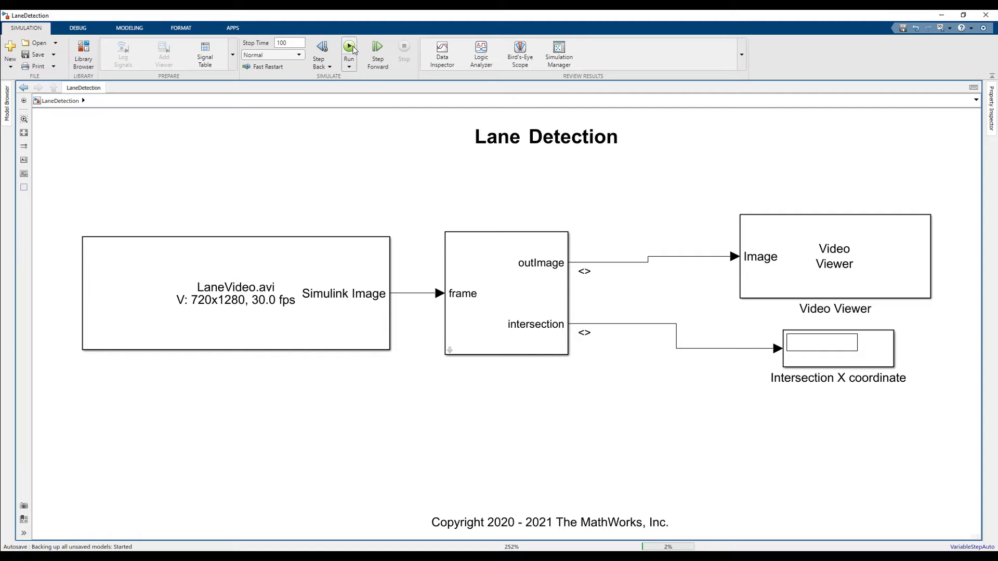
pyautogui.click(348, 48)
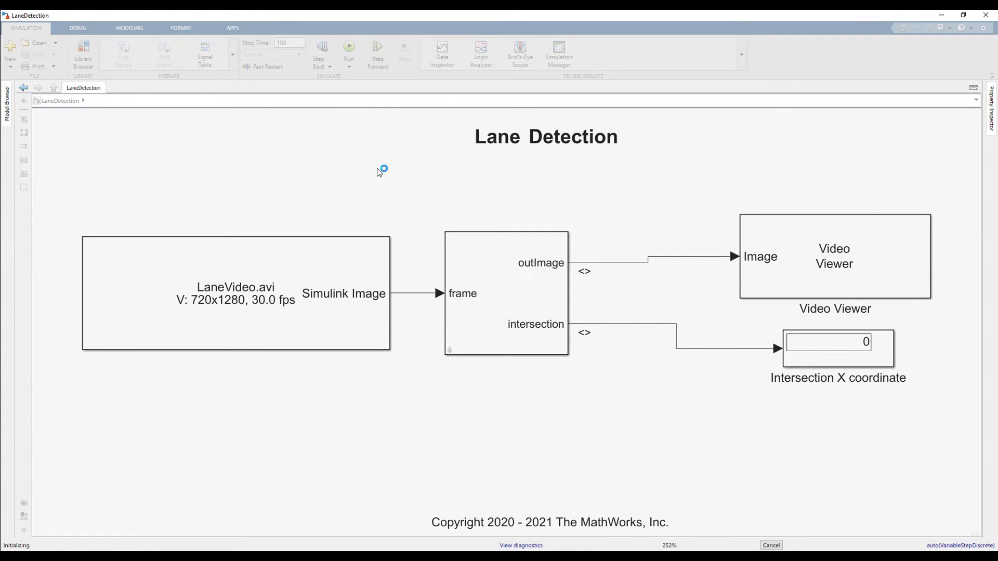
pyautogui.click(348, 46)
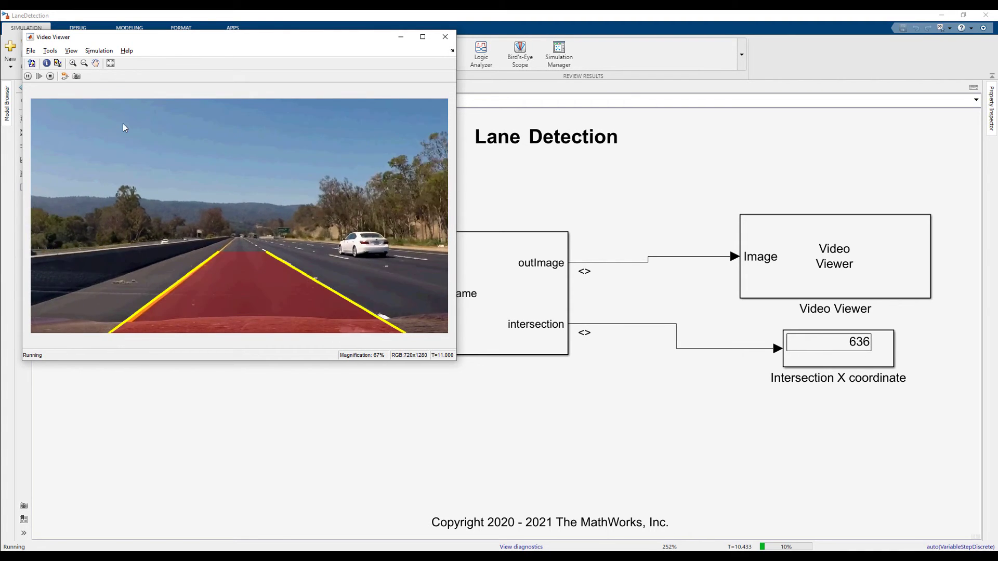
pyautogui.click(444, 36)
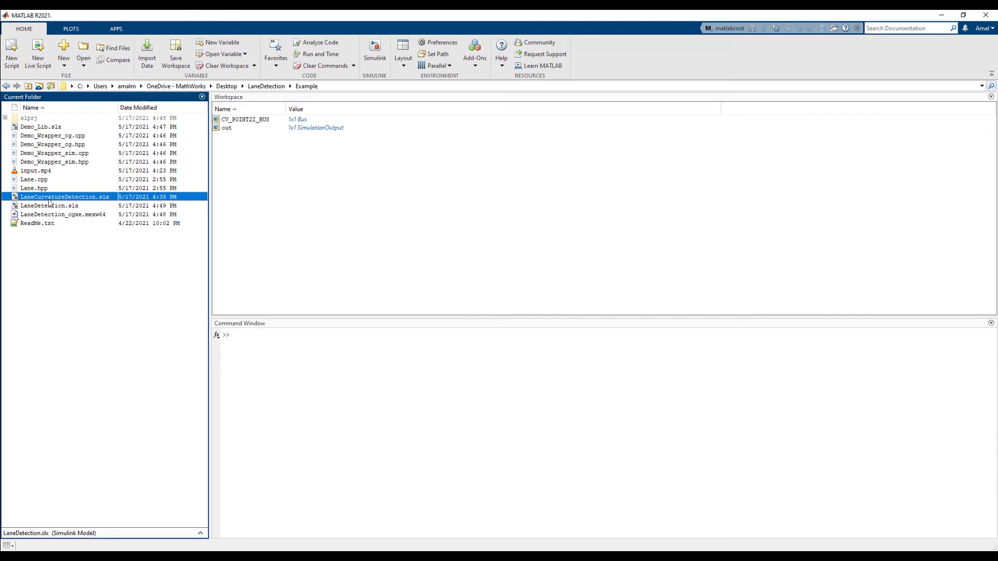
# Open LaneCurvatureDetection.slx and add an Image To Matrix block by searching 'Image'.
pyautogui.doubleClick(65, 197)
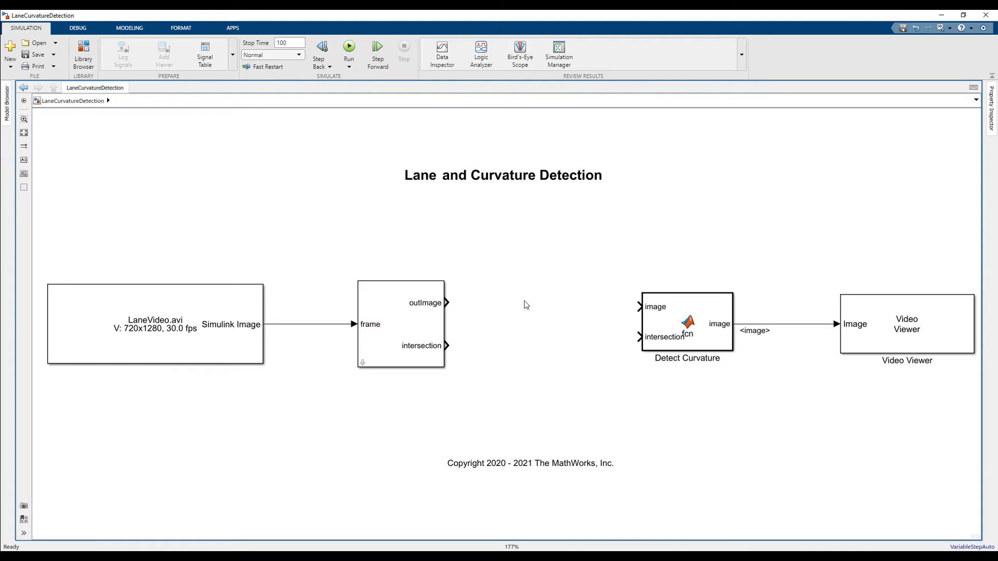
pyautogui.moveTo(521, 301)
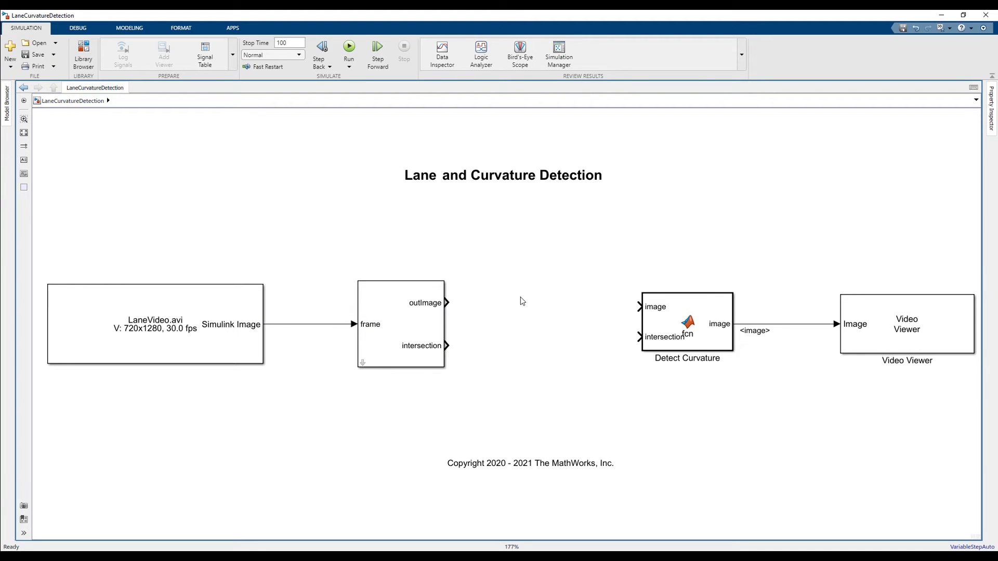
pyautogui.write('Image to')
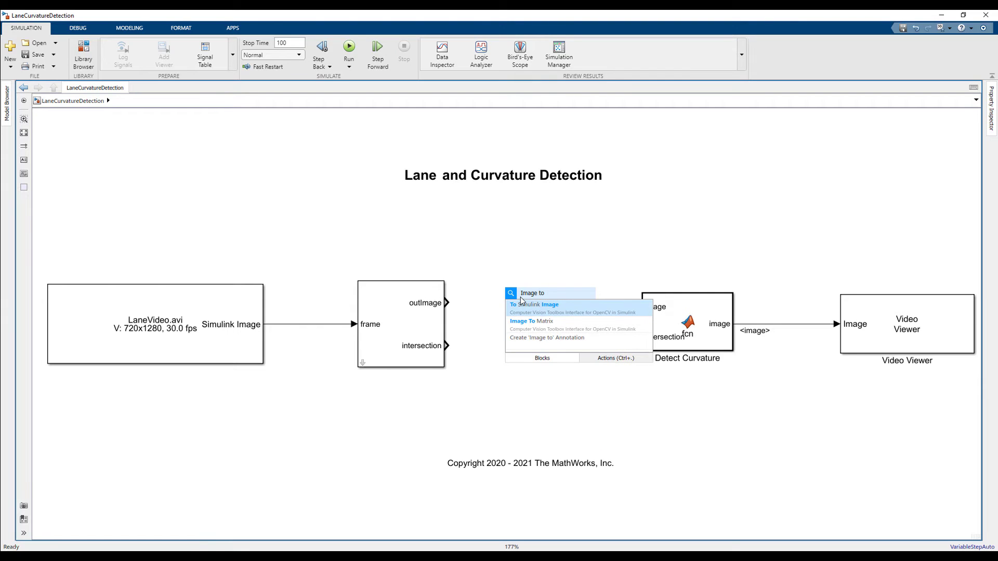
pyautogui.moveTo(531, 330)
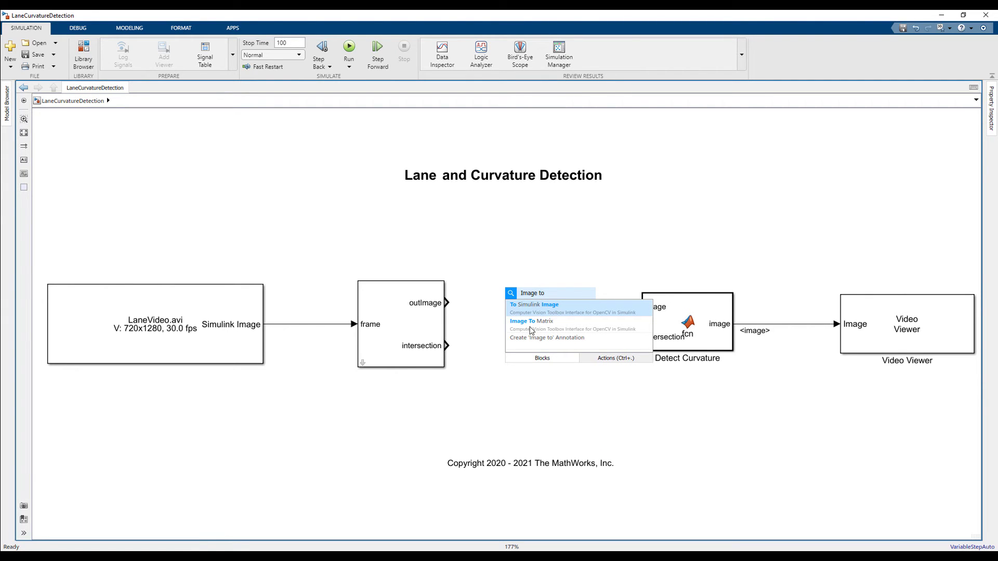
pyautogui.click(530, 321)
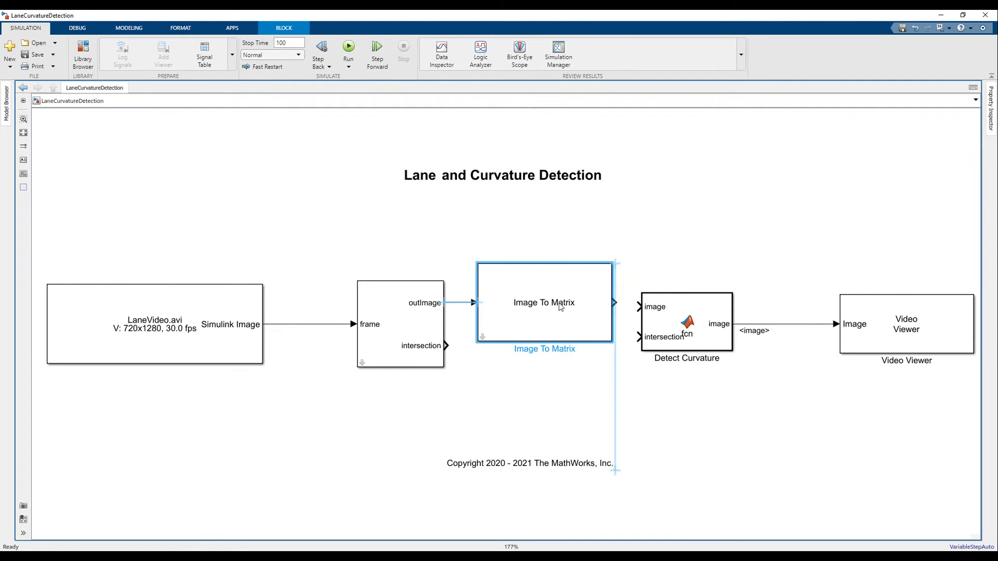
# Set the Image To Matrix block to 720 rows and 1280 columns, keeping 3 channels.
pyautogui.doubleClick(544, 302)
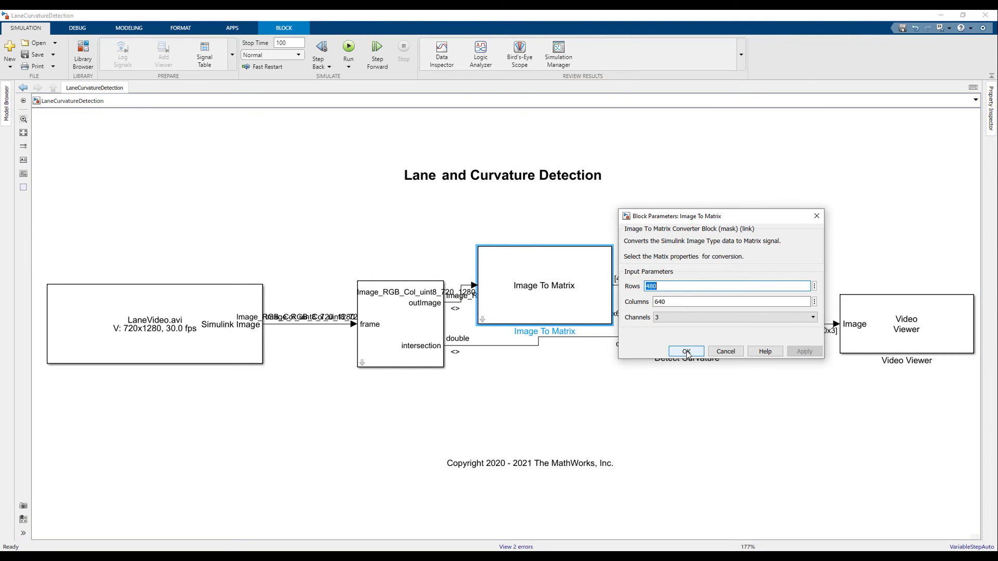
pyautogui.write('720')
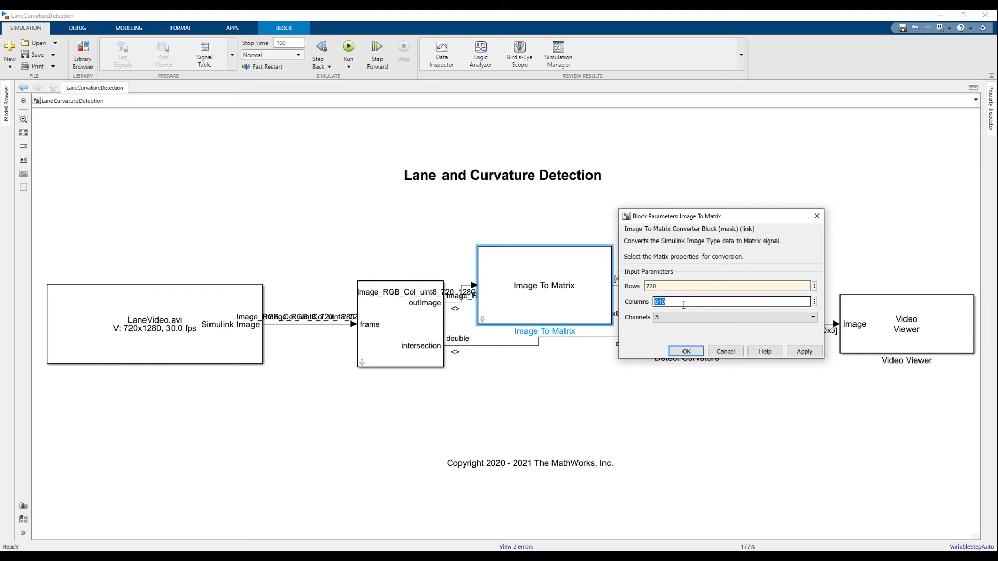
pyautogui.write('1280')
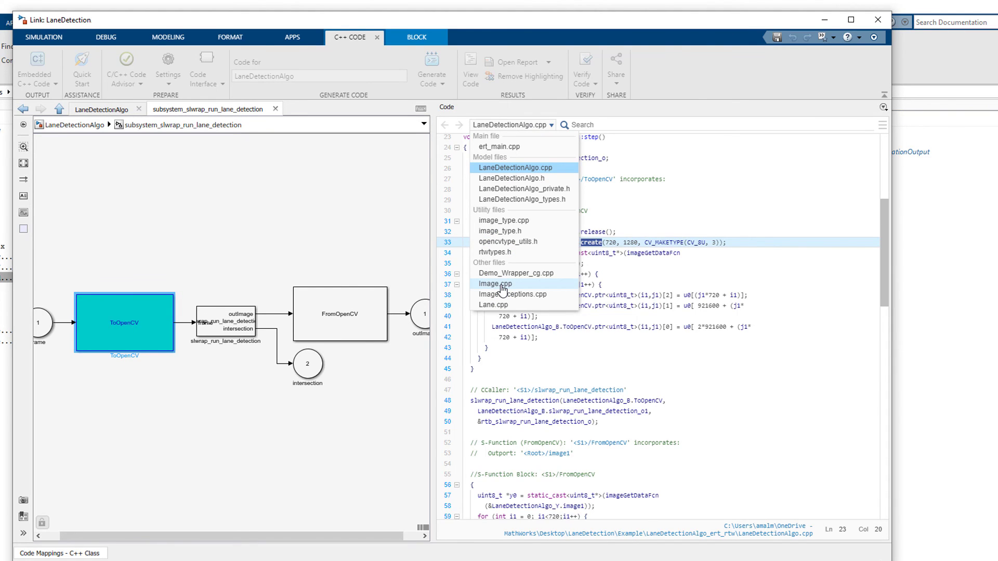
# View the generated Image.cpp file, then the Lane.cpp source containing run_lane_detection.
pyautogui.click(494, 284)
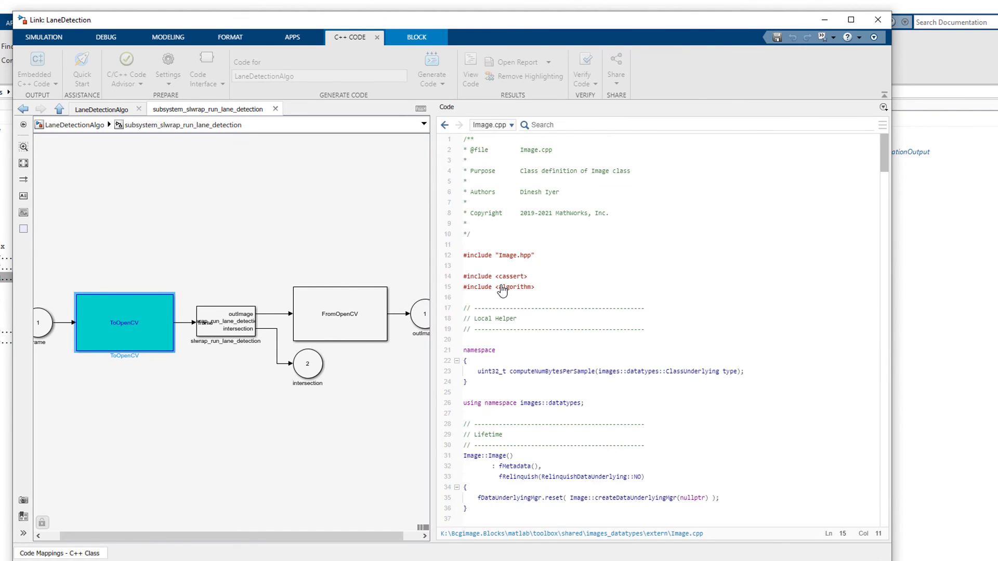
pyautogui.click(493, 125)
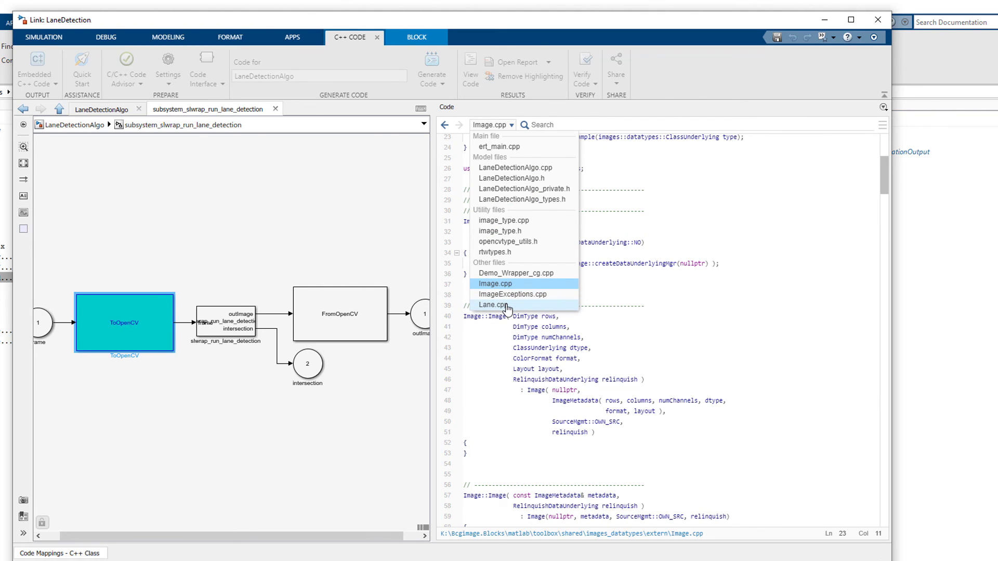
pyautogui.click(494, 305)
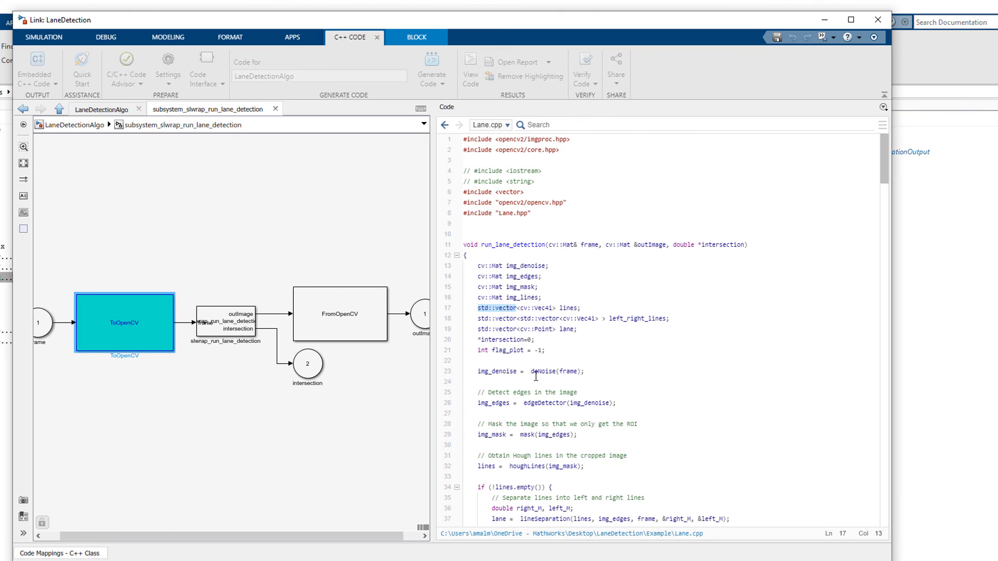